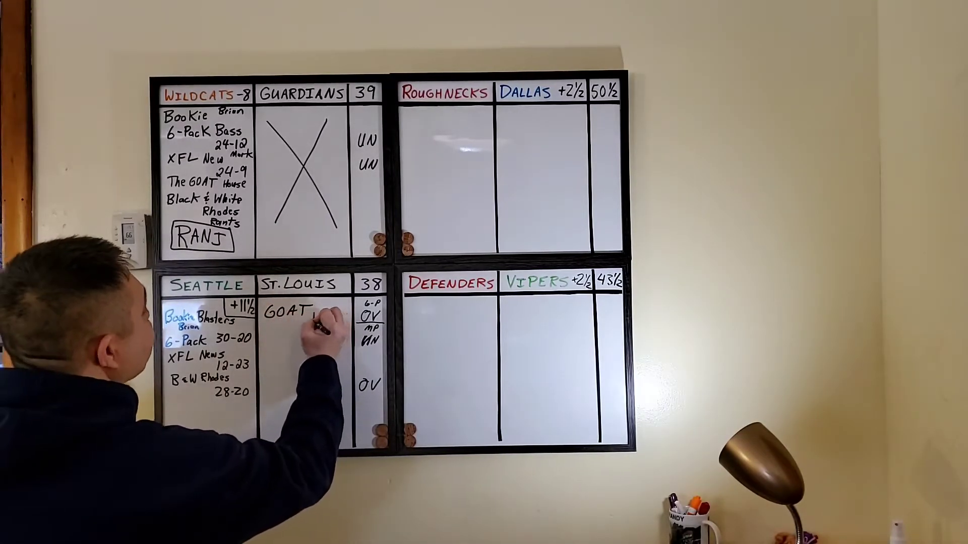
type("House")
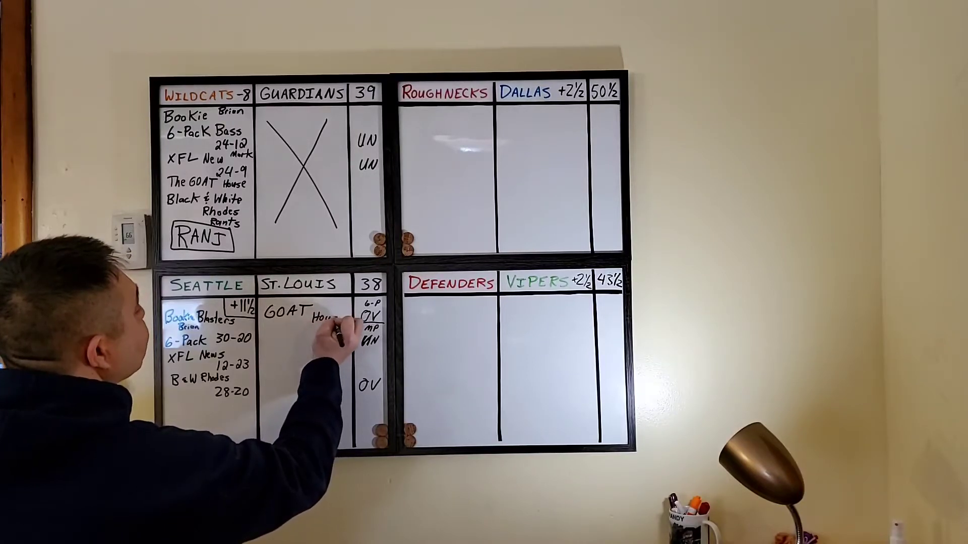